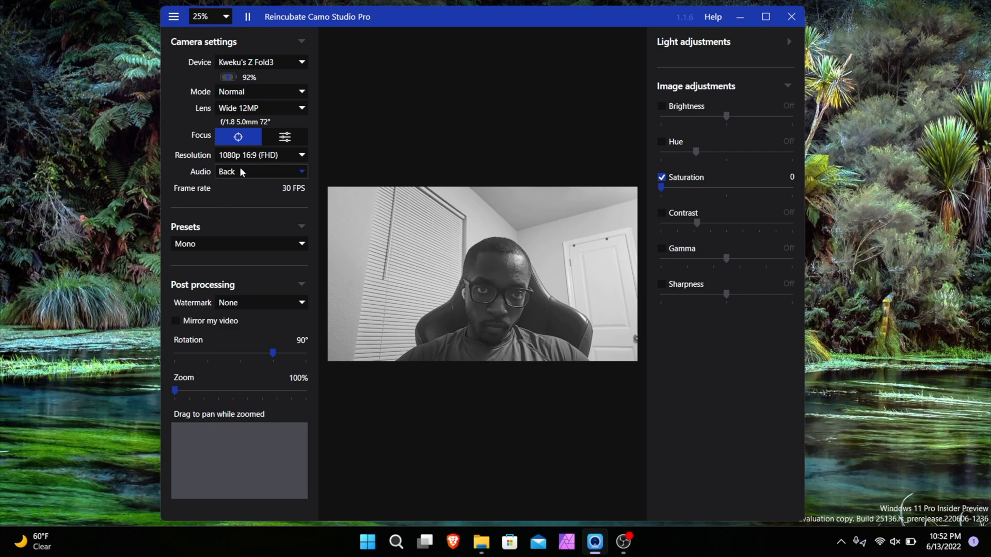
Try the Ultra Wide 12MP lens, return to Wide 12MP, and change the preset from Mono to None.
click(261, 107)
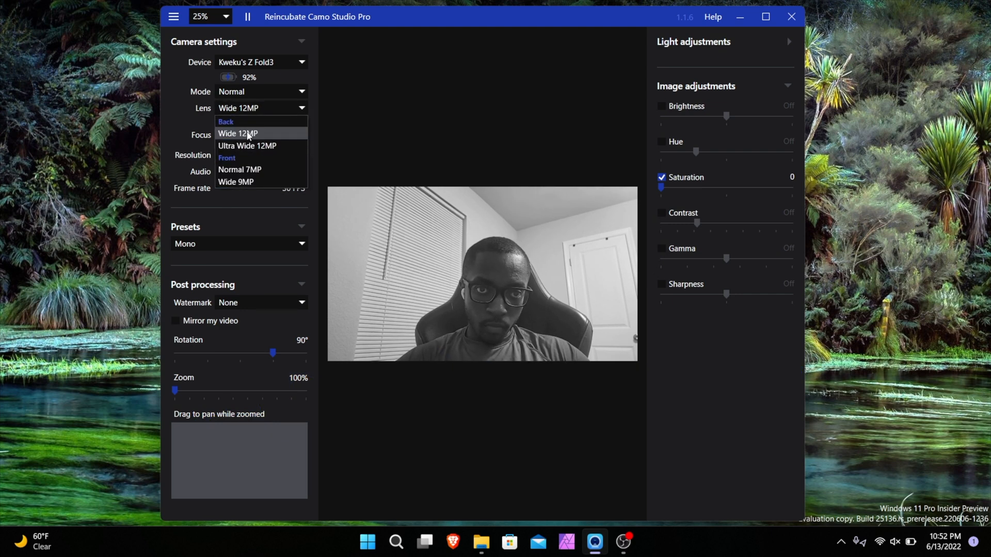
click(247, 145)
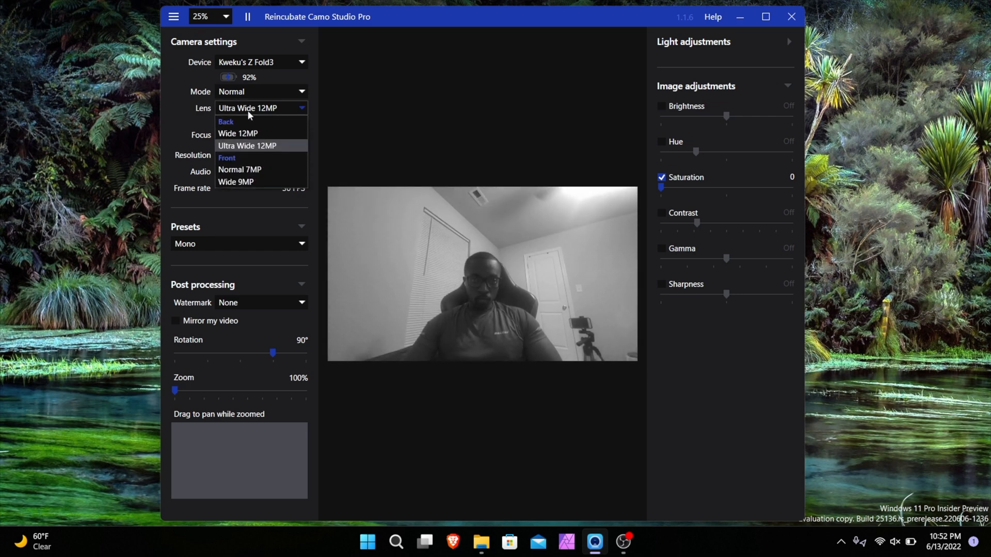
click(238, 134)
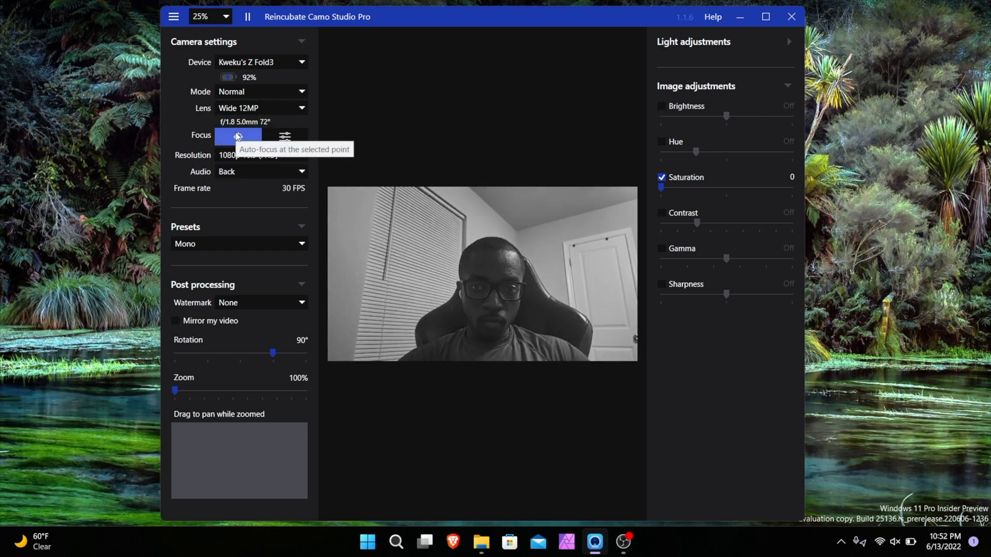
click(239, 243)
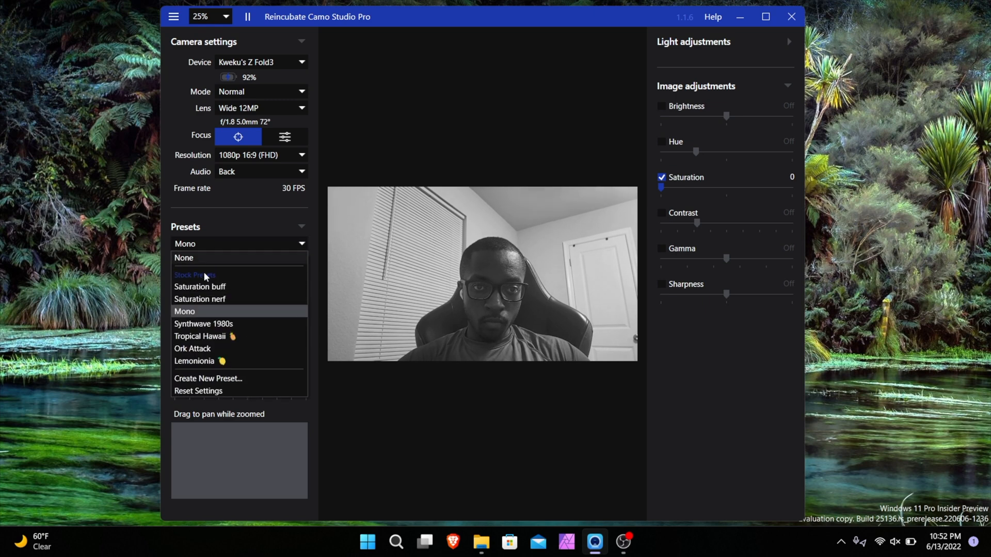
click(184, 259)
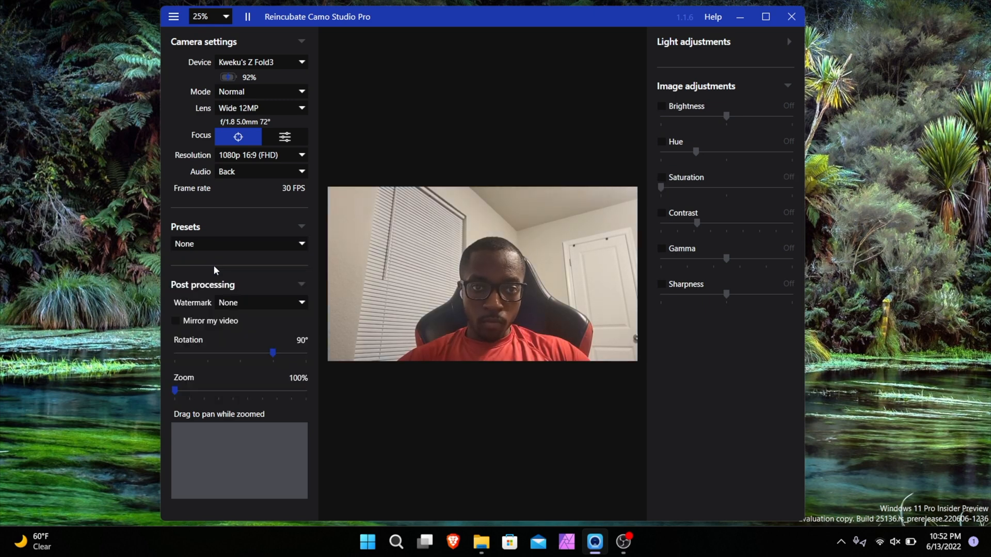